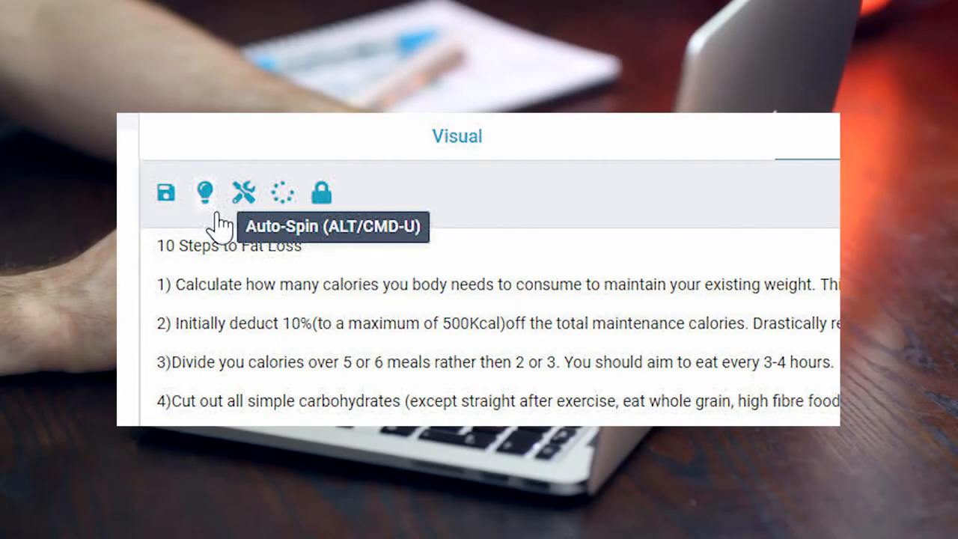
Step: Auto-spin the fat-loss article twice to produce a reworded unique version
{"action": "left_click", "coordinate": [206, 192]}
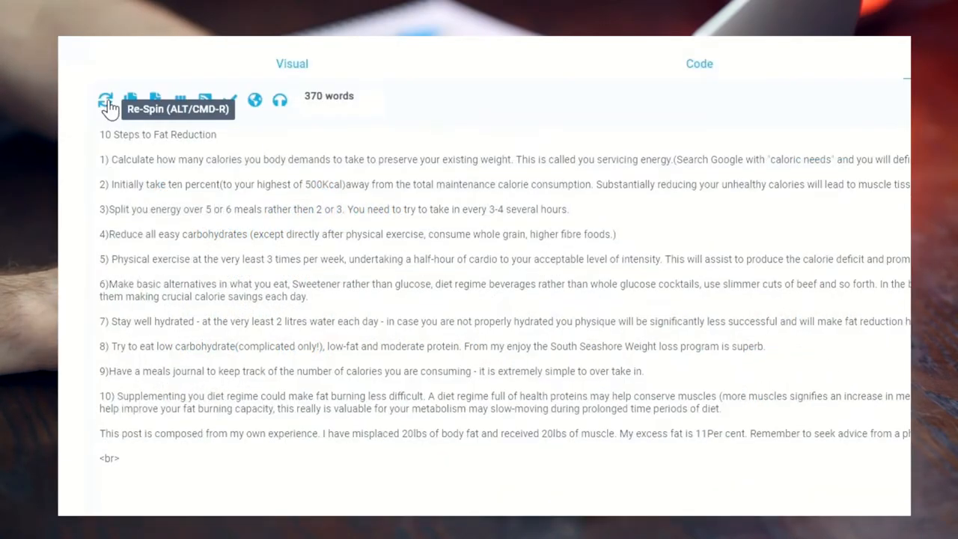
{"action": "left_click", "coordinate": [106, 99]}
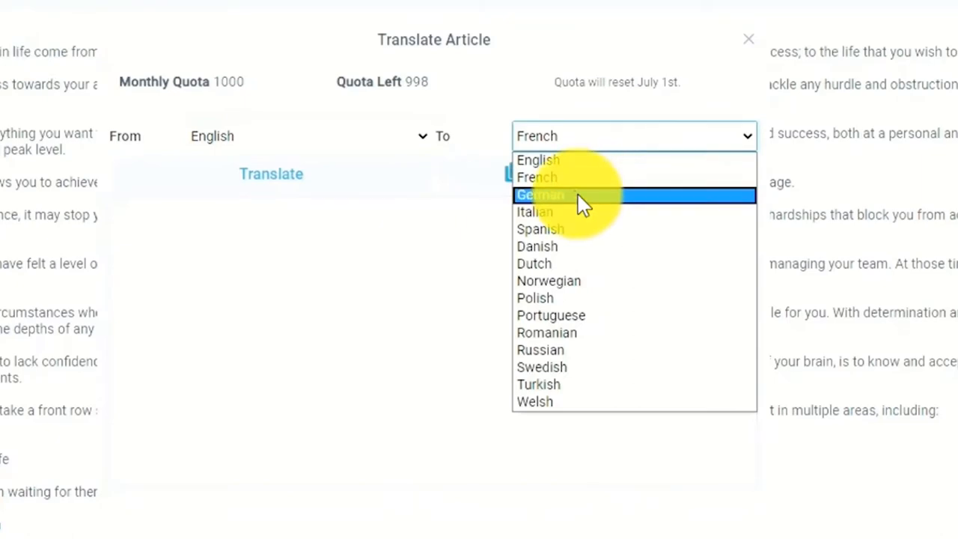
Step: Translate the confidence article from English to German, accepting the quota charge, then close the dialog
{"action": "left_click", "coordinate": [539, 195]}
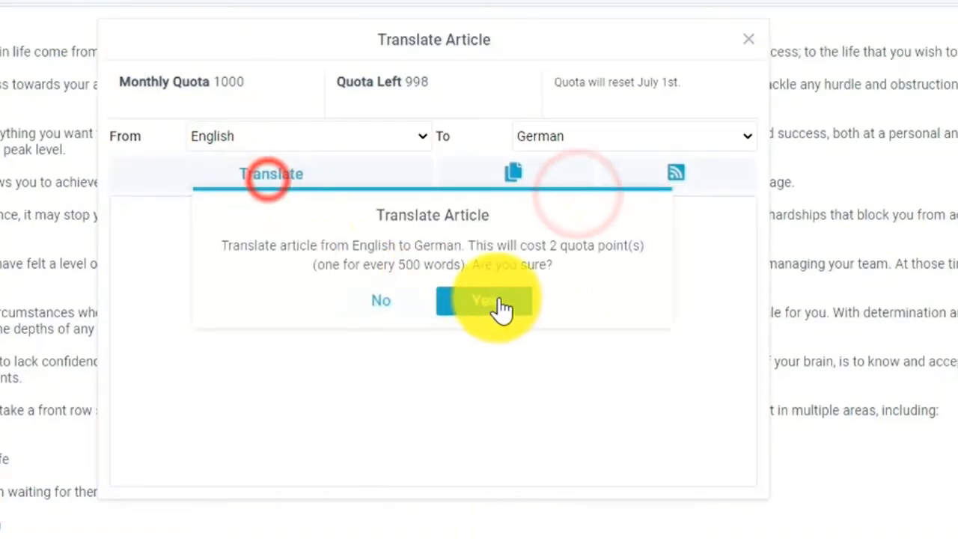
{"action": "left_click", "coordinate": [482, 299]}
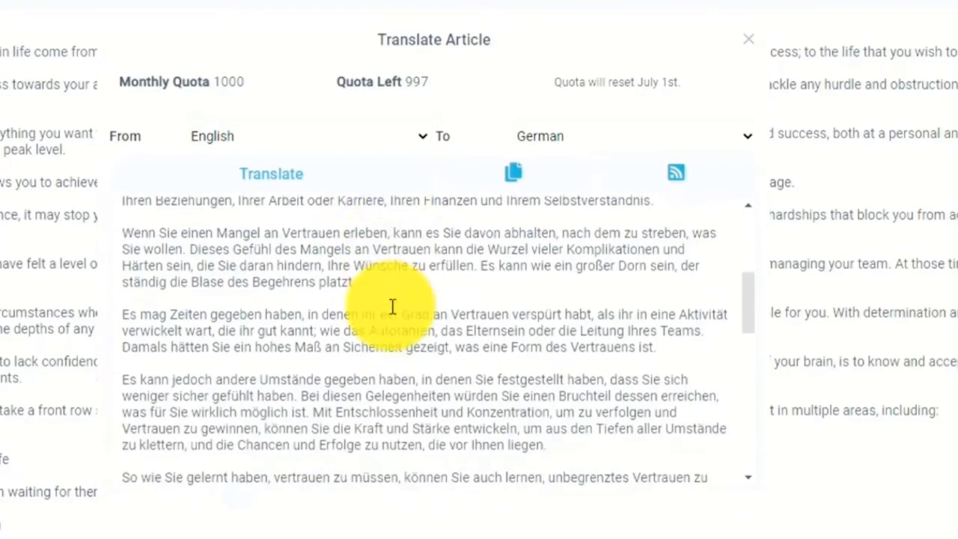
{"action": "left_click", "coordinate": [748, 39]}
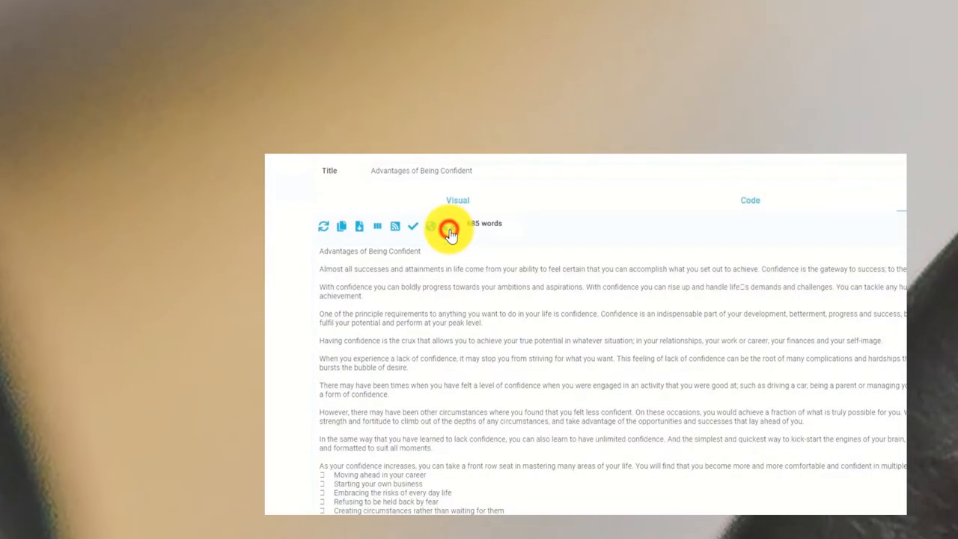